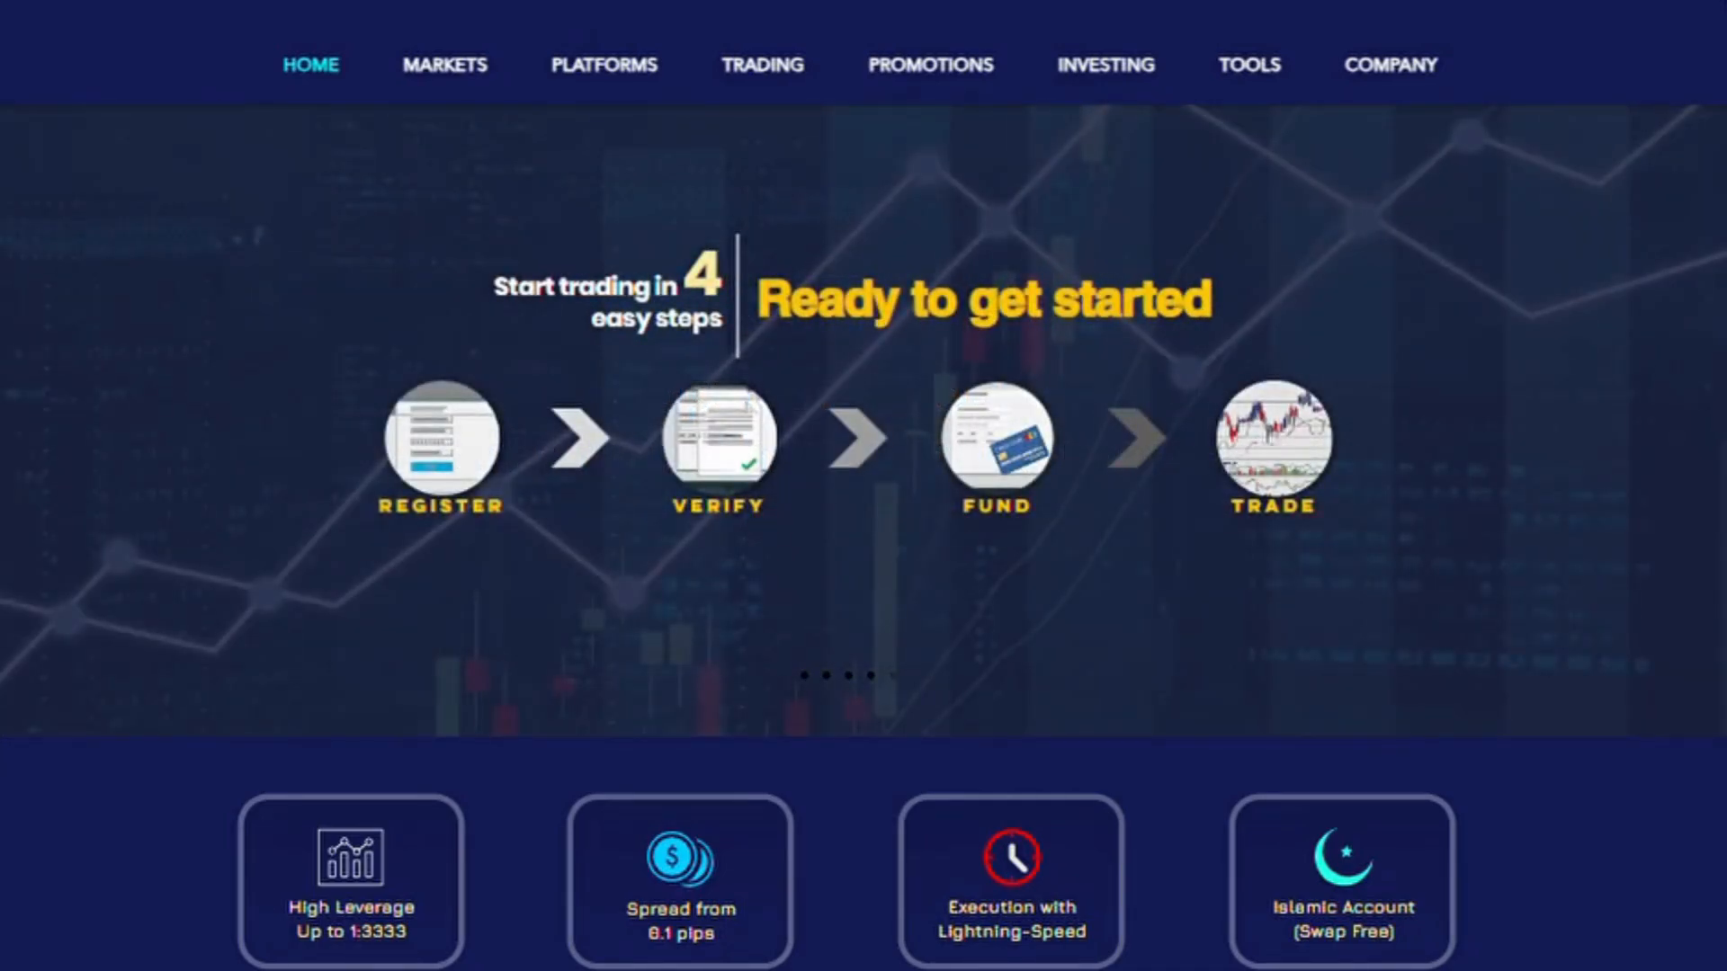
- Browse down the broker homepage sections toward the registration entry point
scroll(down, 3)
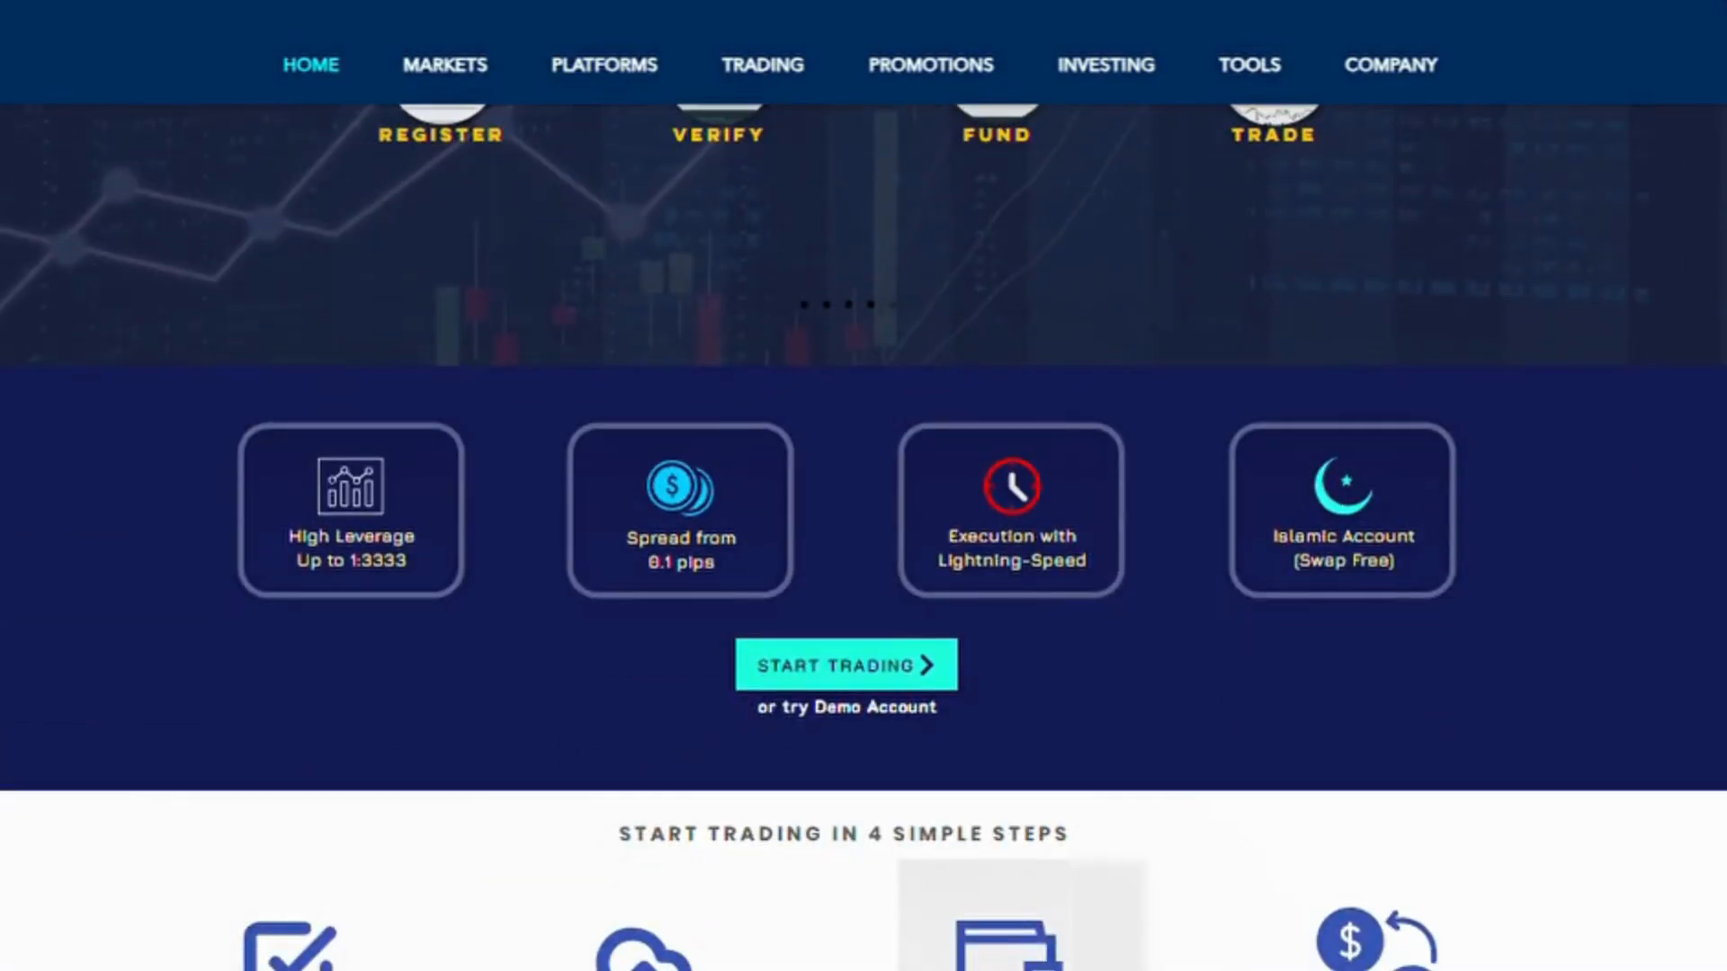
scroll(down, 3)
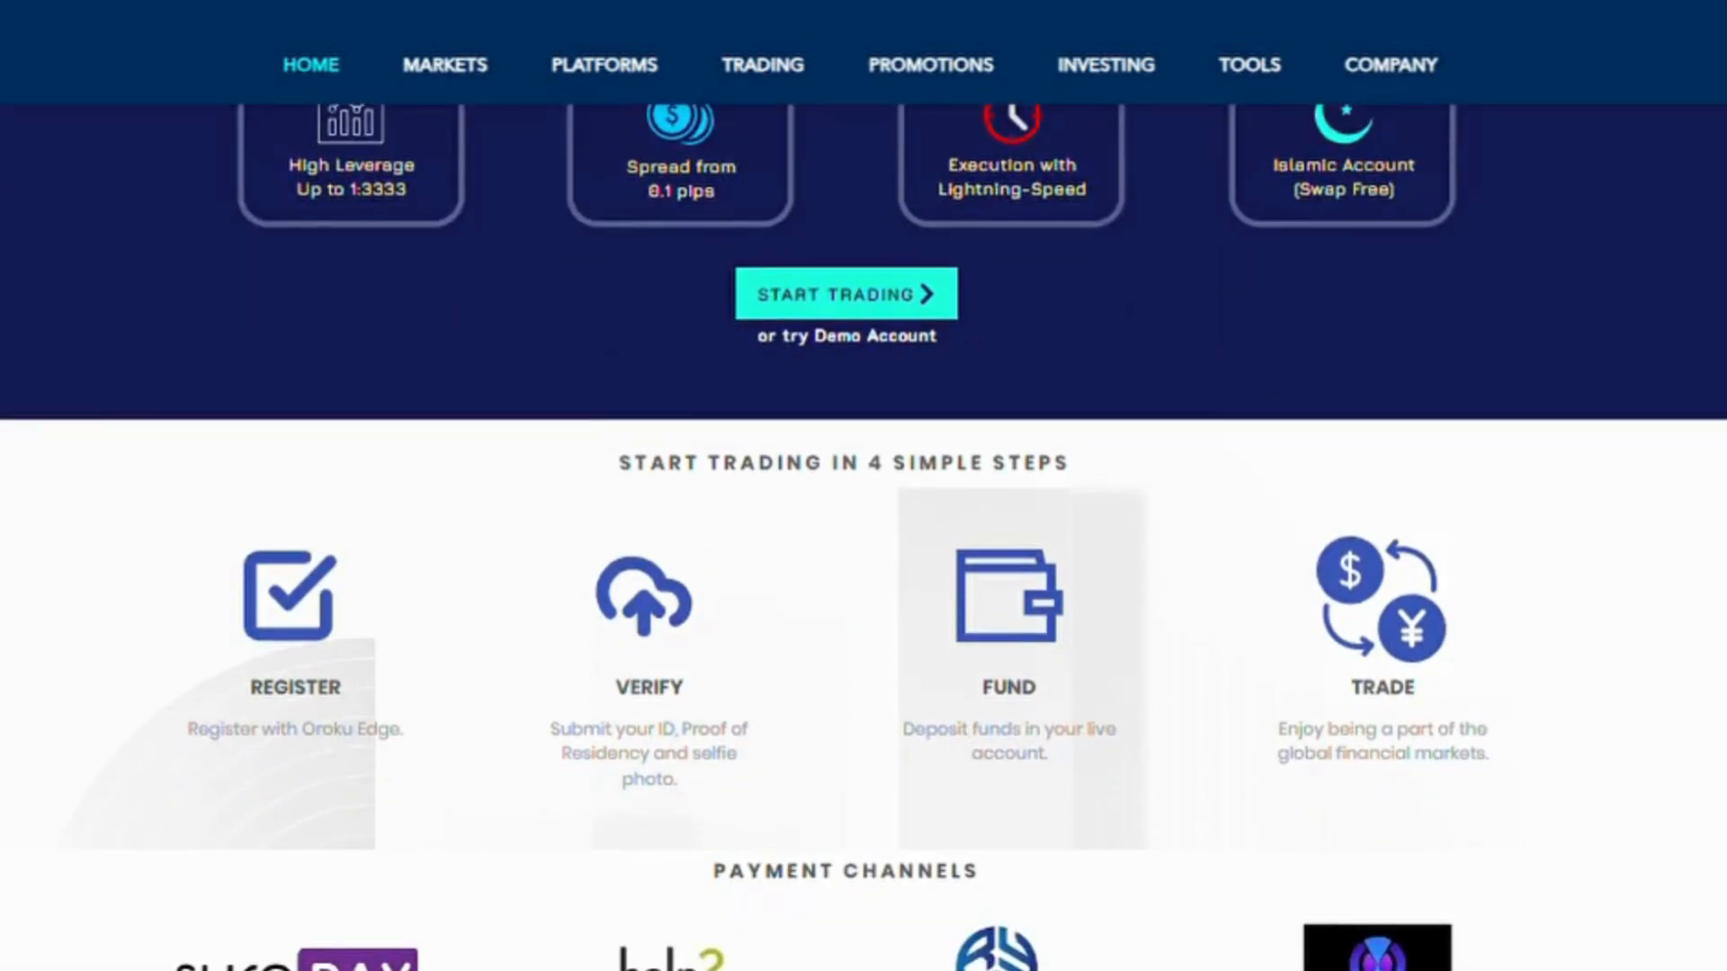
scroll(down, 3)
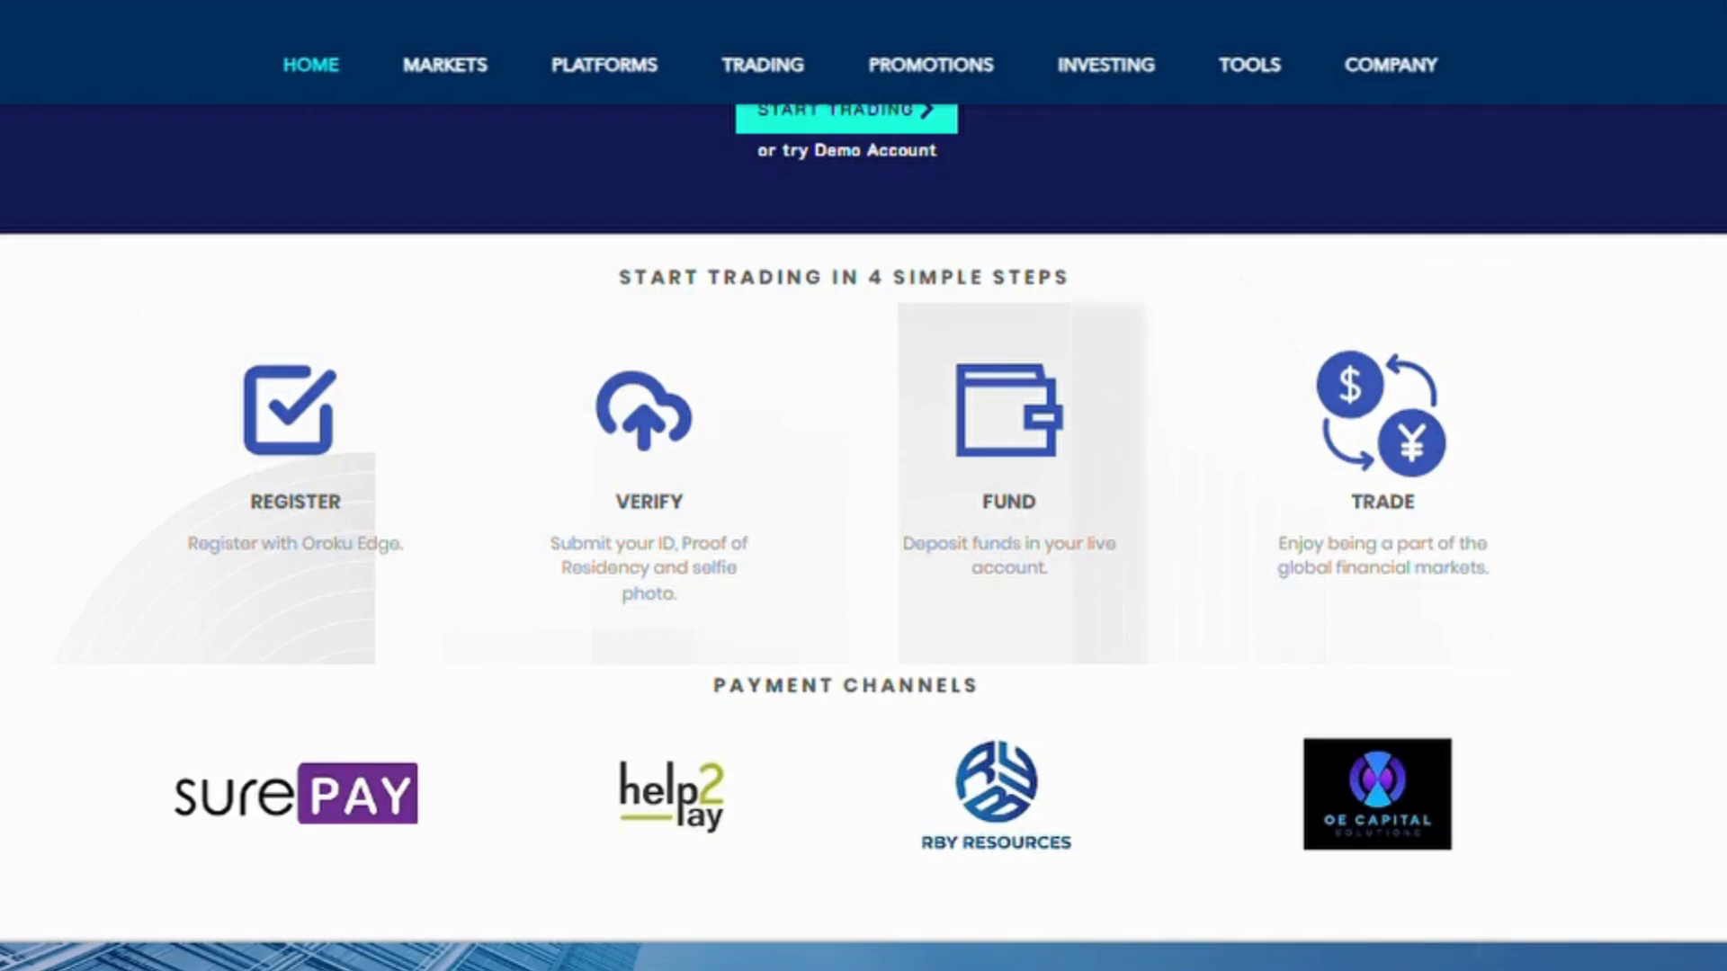
scroll(down, 3)
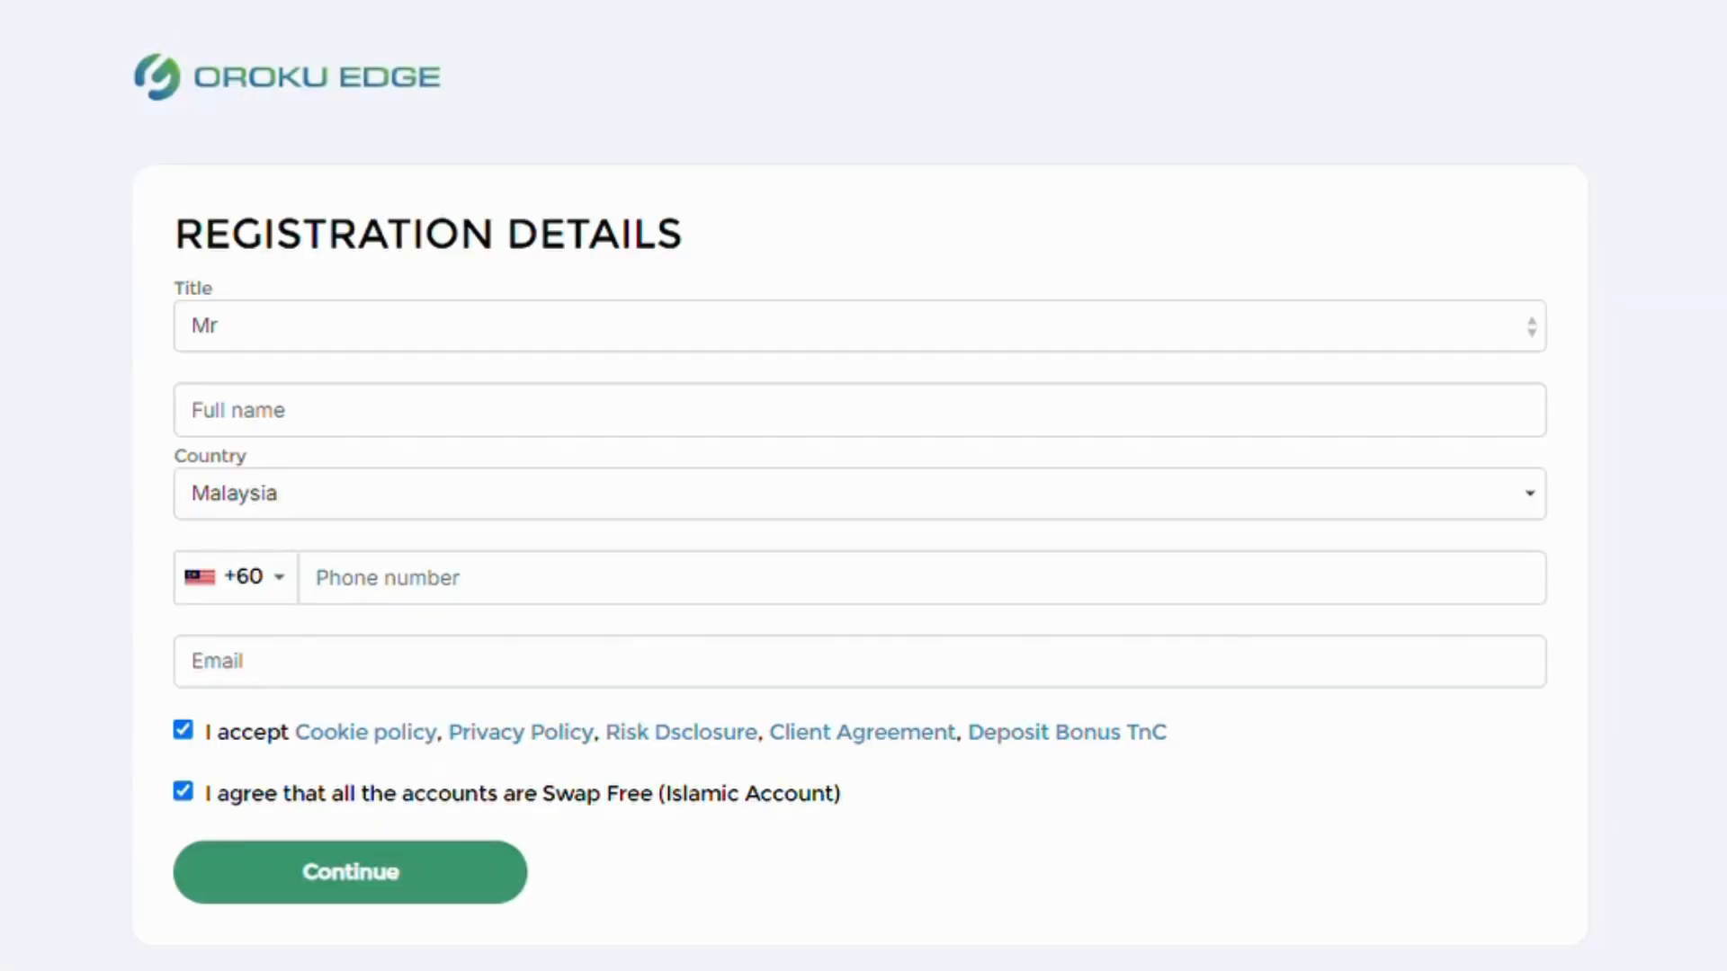
mouse_move(269, 335)
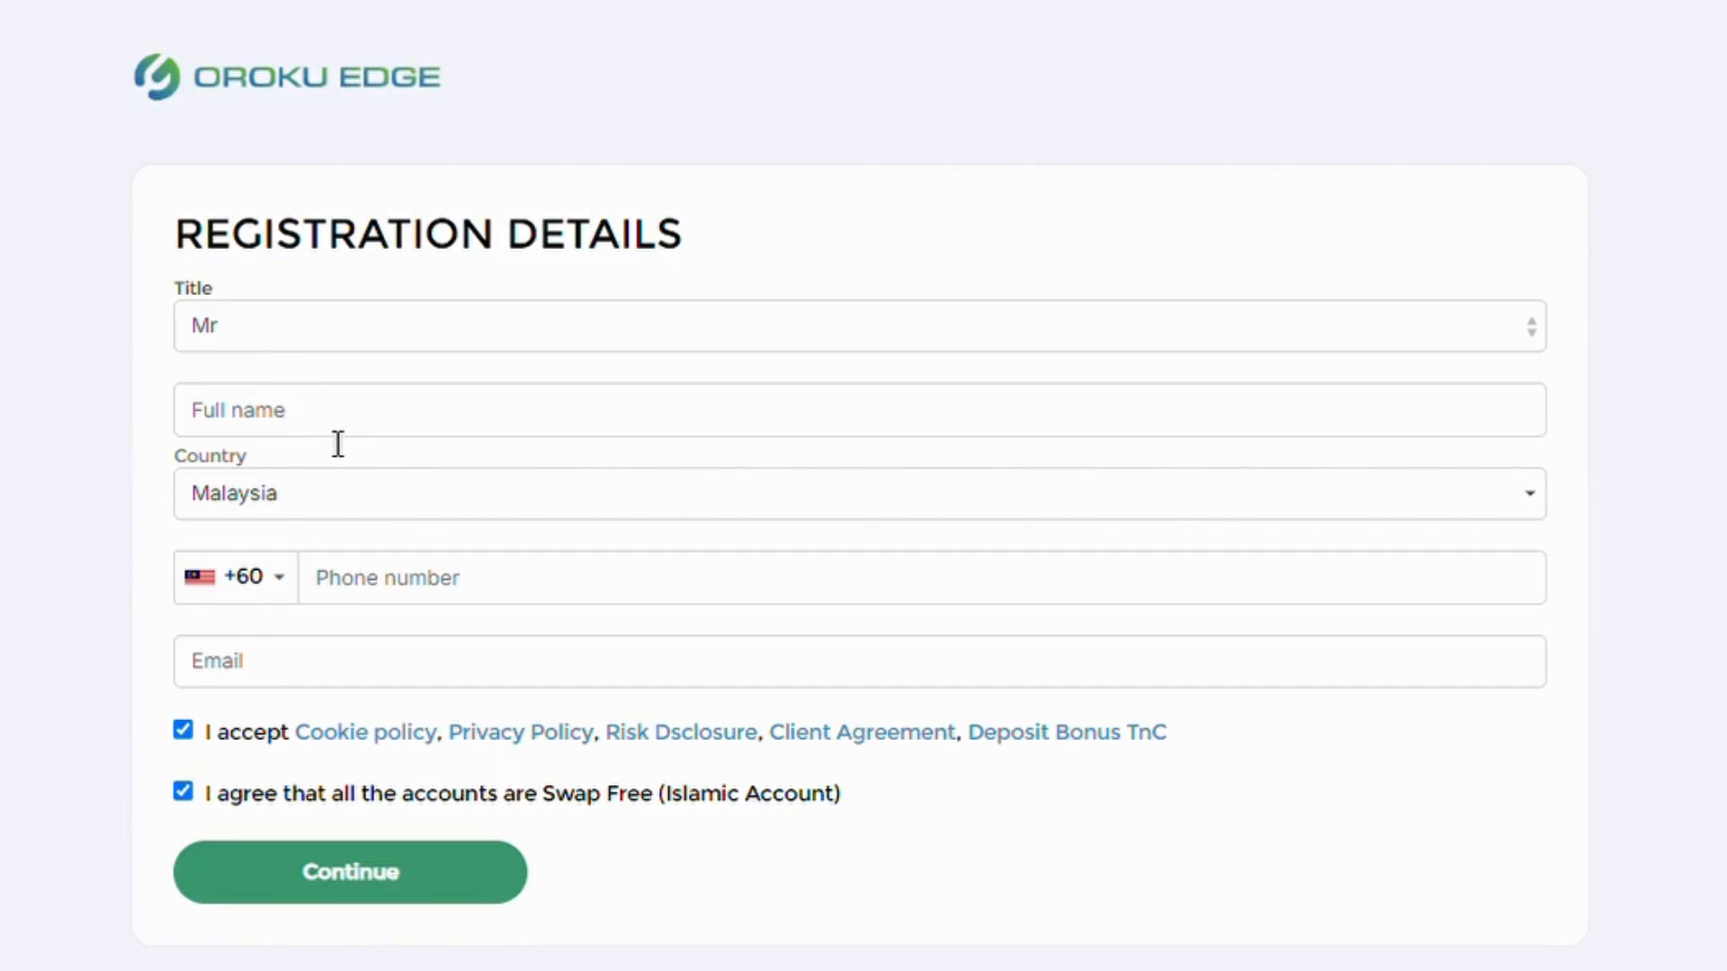
- Focus the Full name field and browse the Country list, leaving Malaysia selected
click(849, 485)
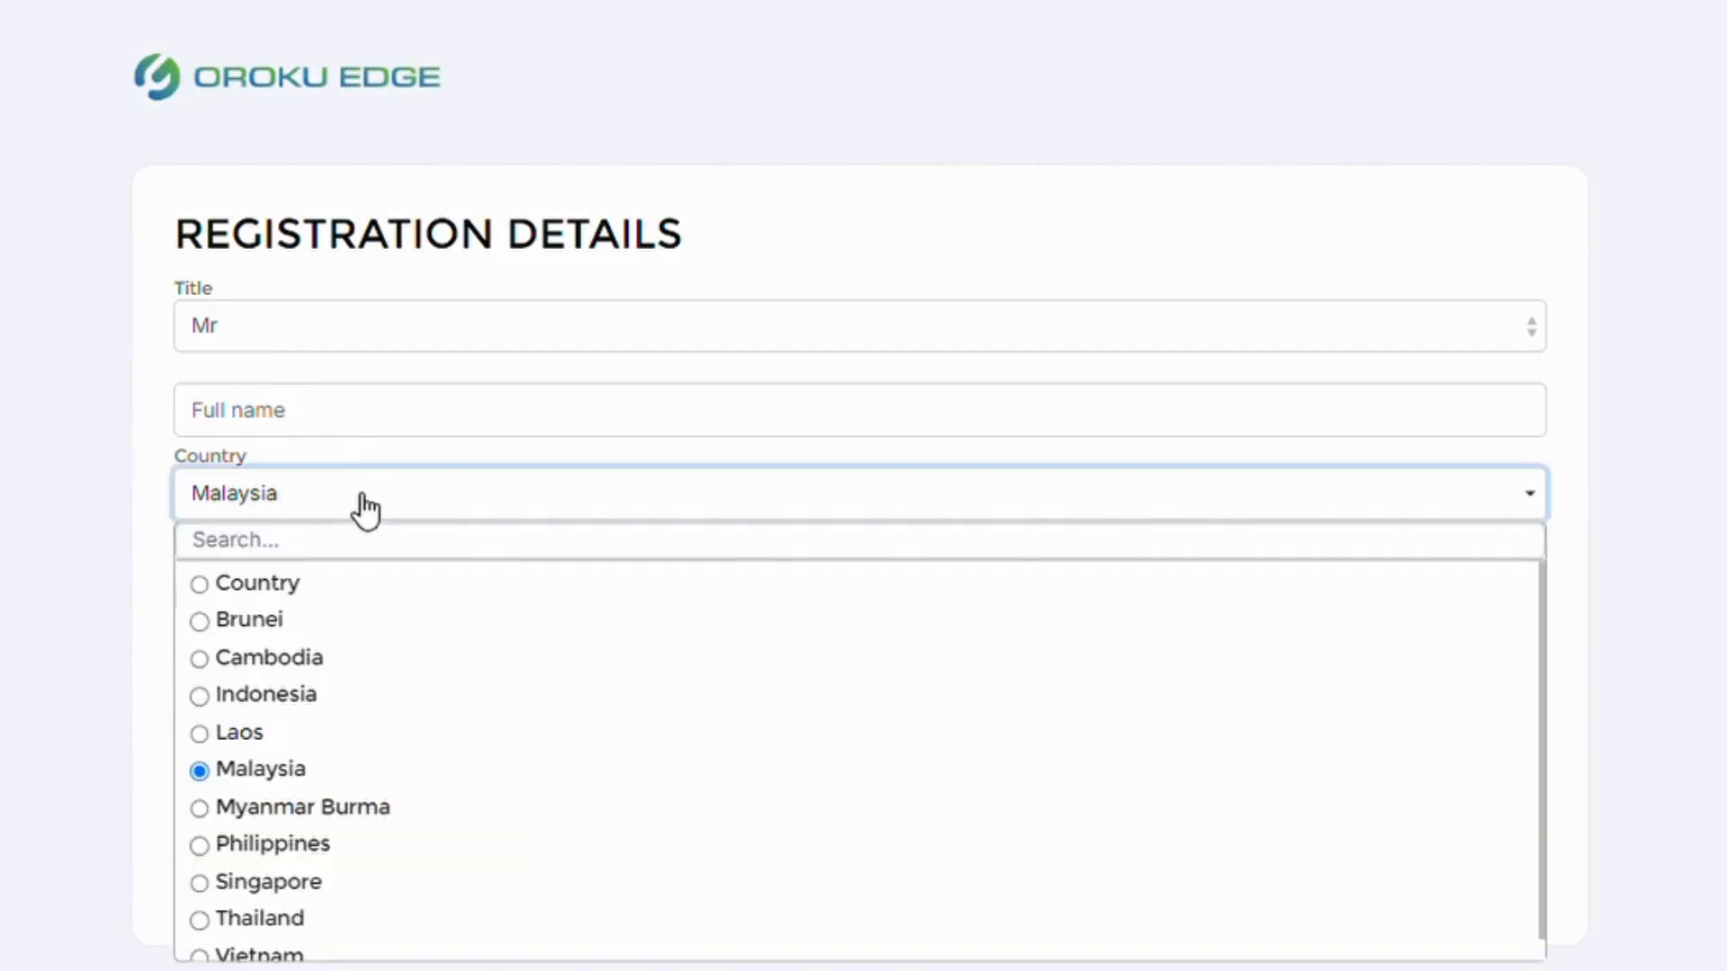
click(261, 769)
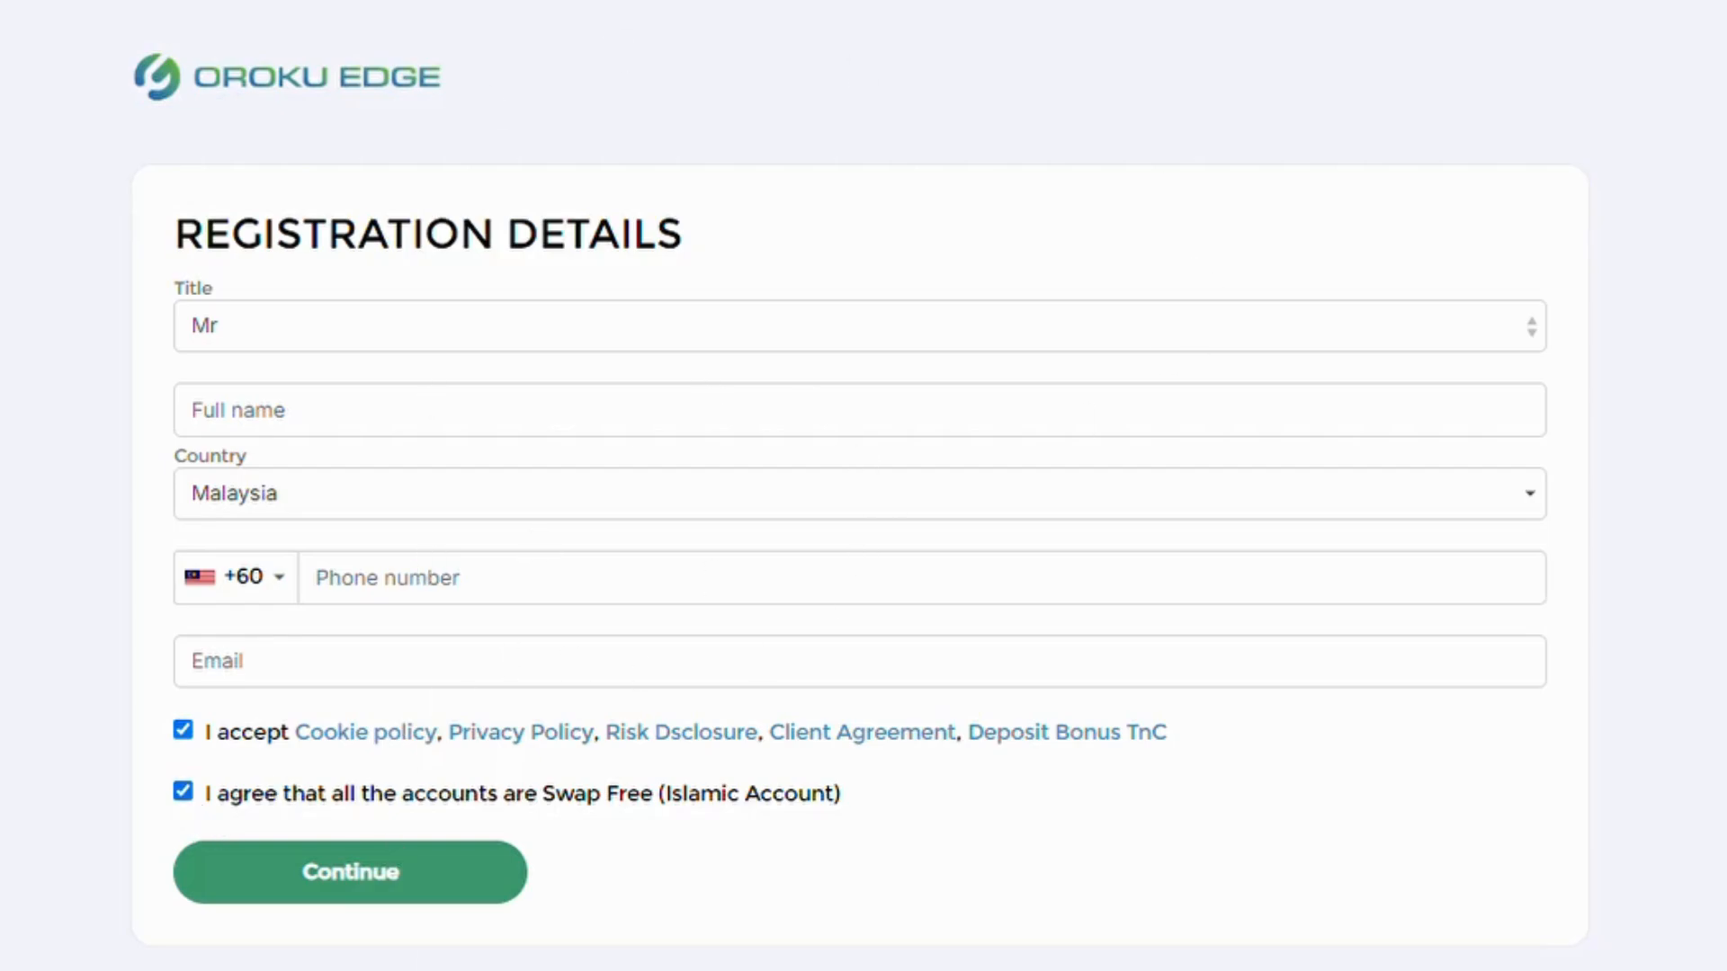
mouse_move(352, 960)
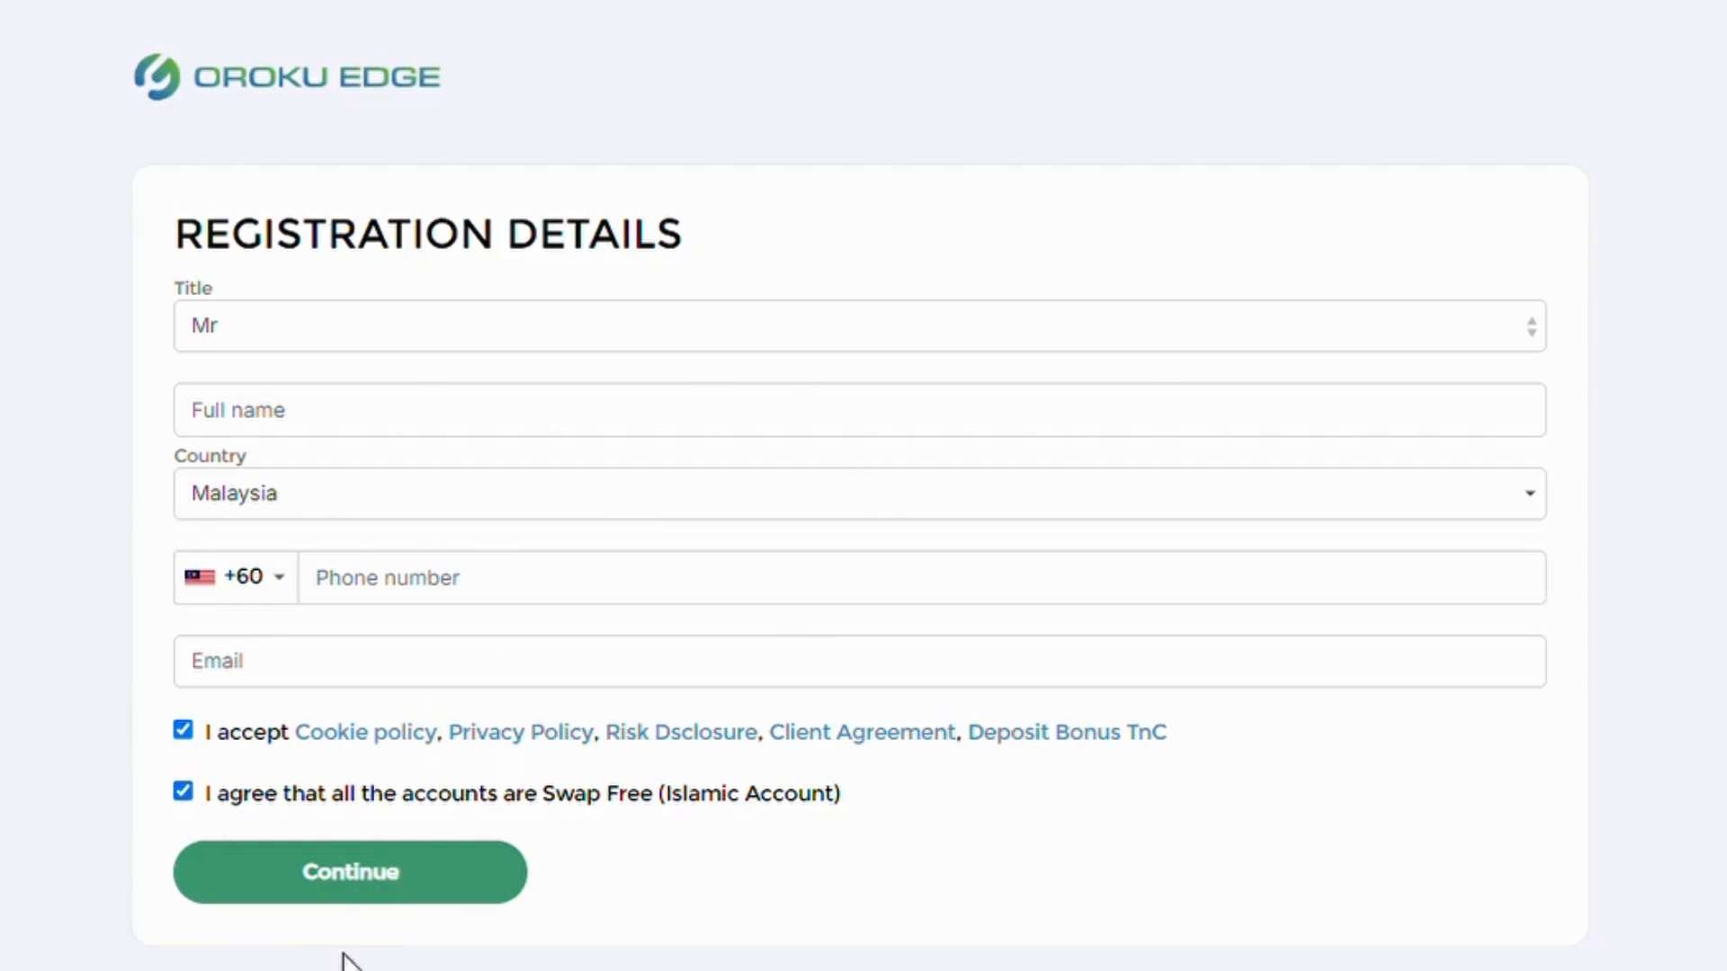
mouse_move(716, 705)
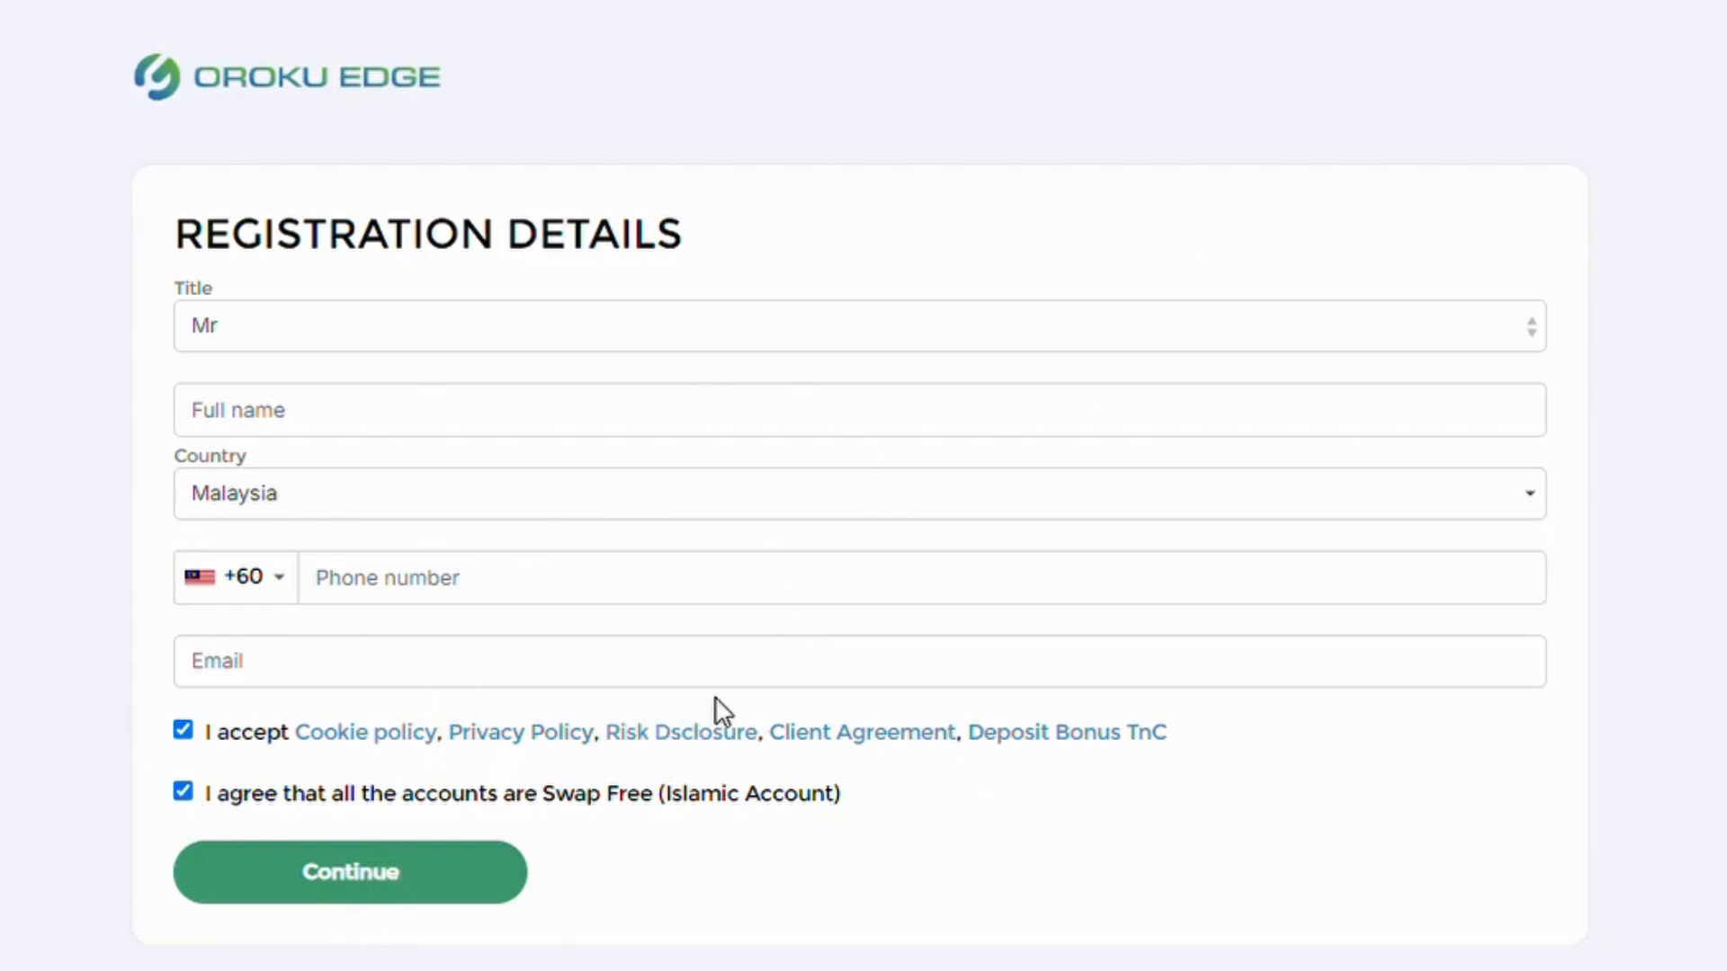
mouse_move(777, 352)
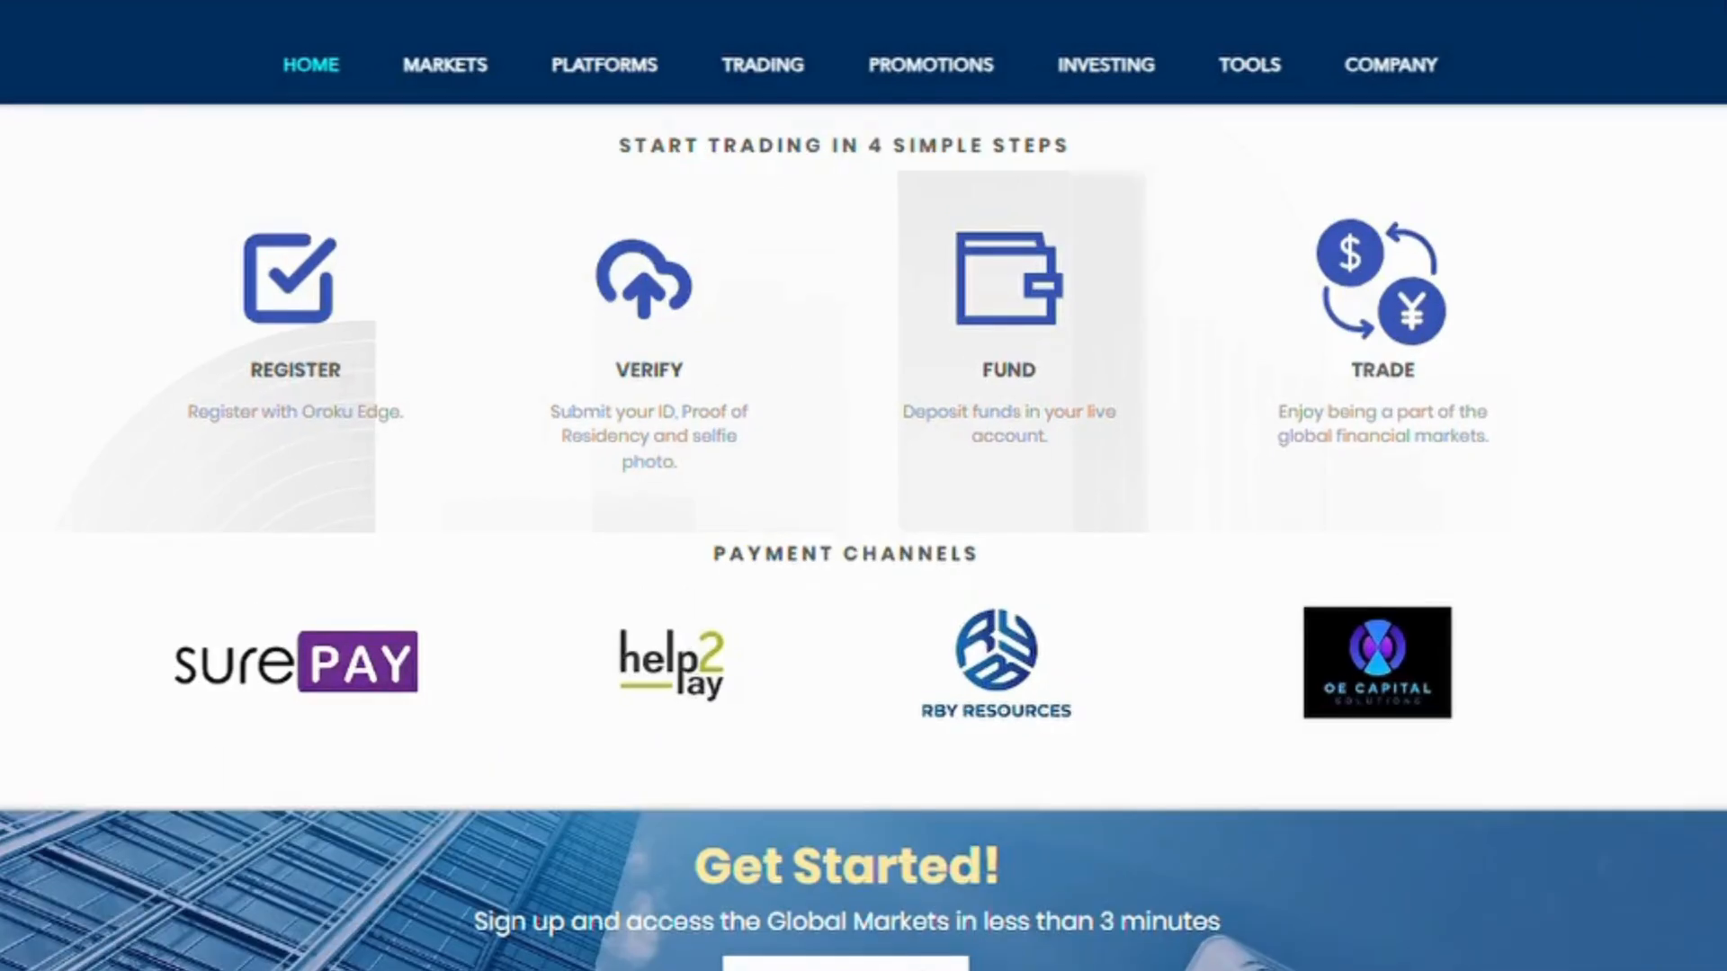
- View the footer Contact Us links and legal disclaimers, then return to the homepage top
scroll(down, 3)
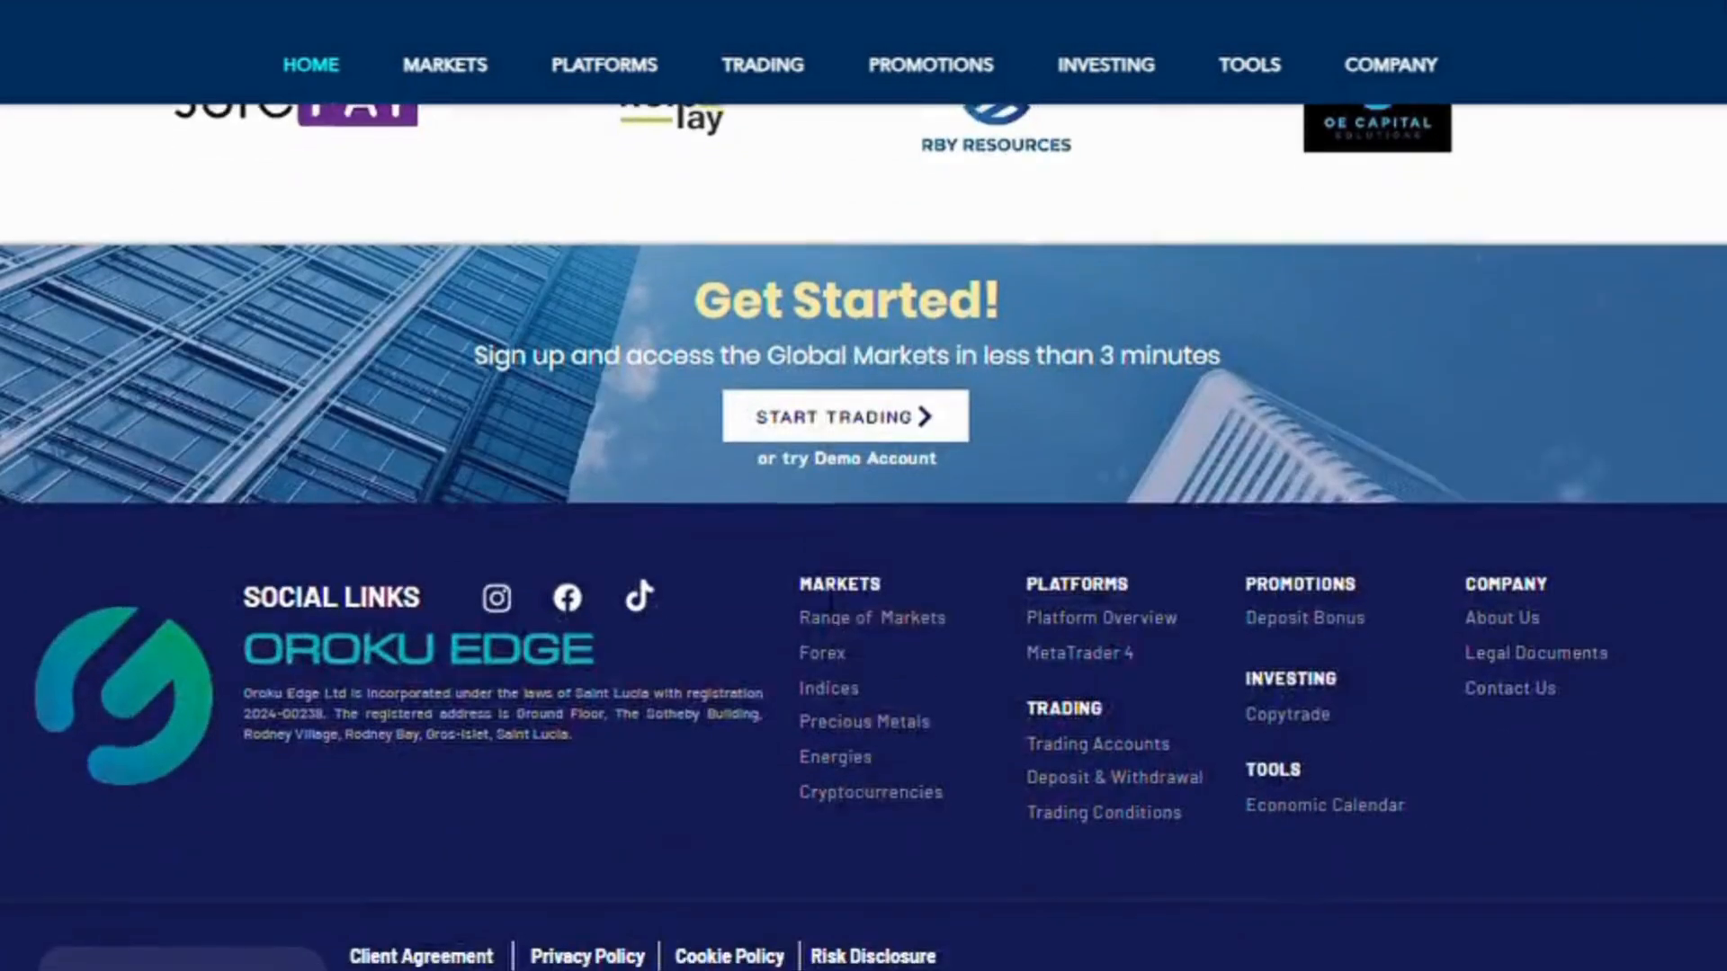
scroll(down, 3)
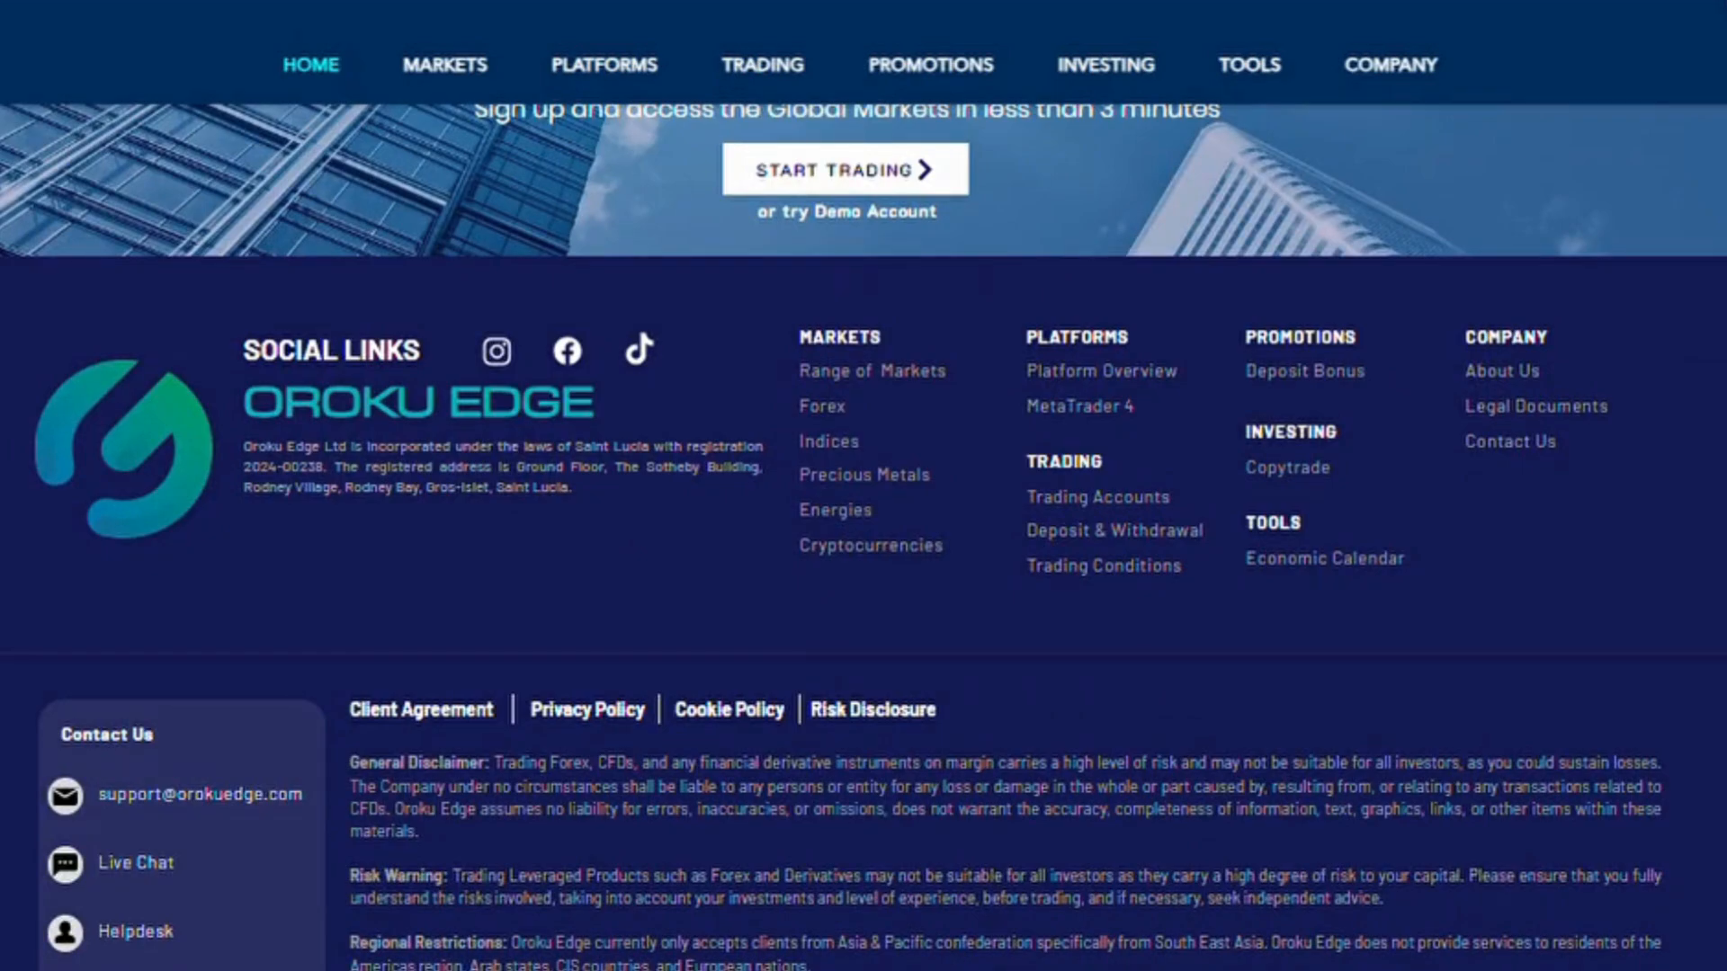
mouse_move(236, 824)
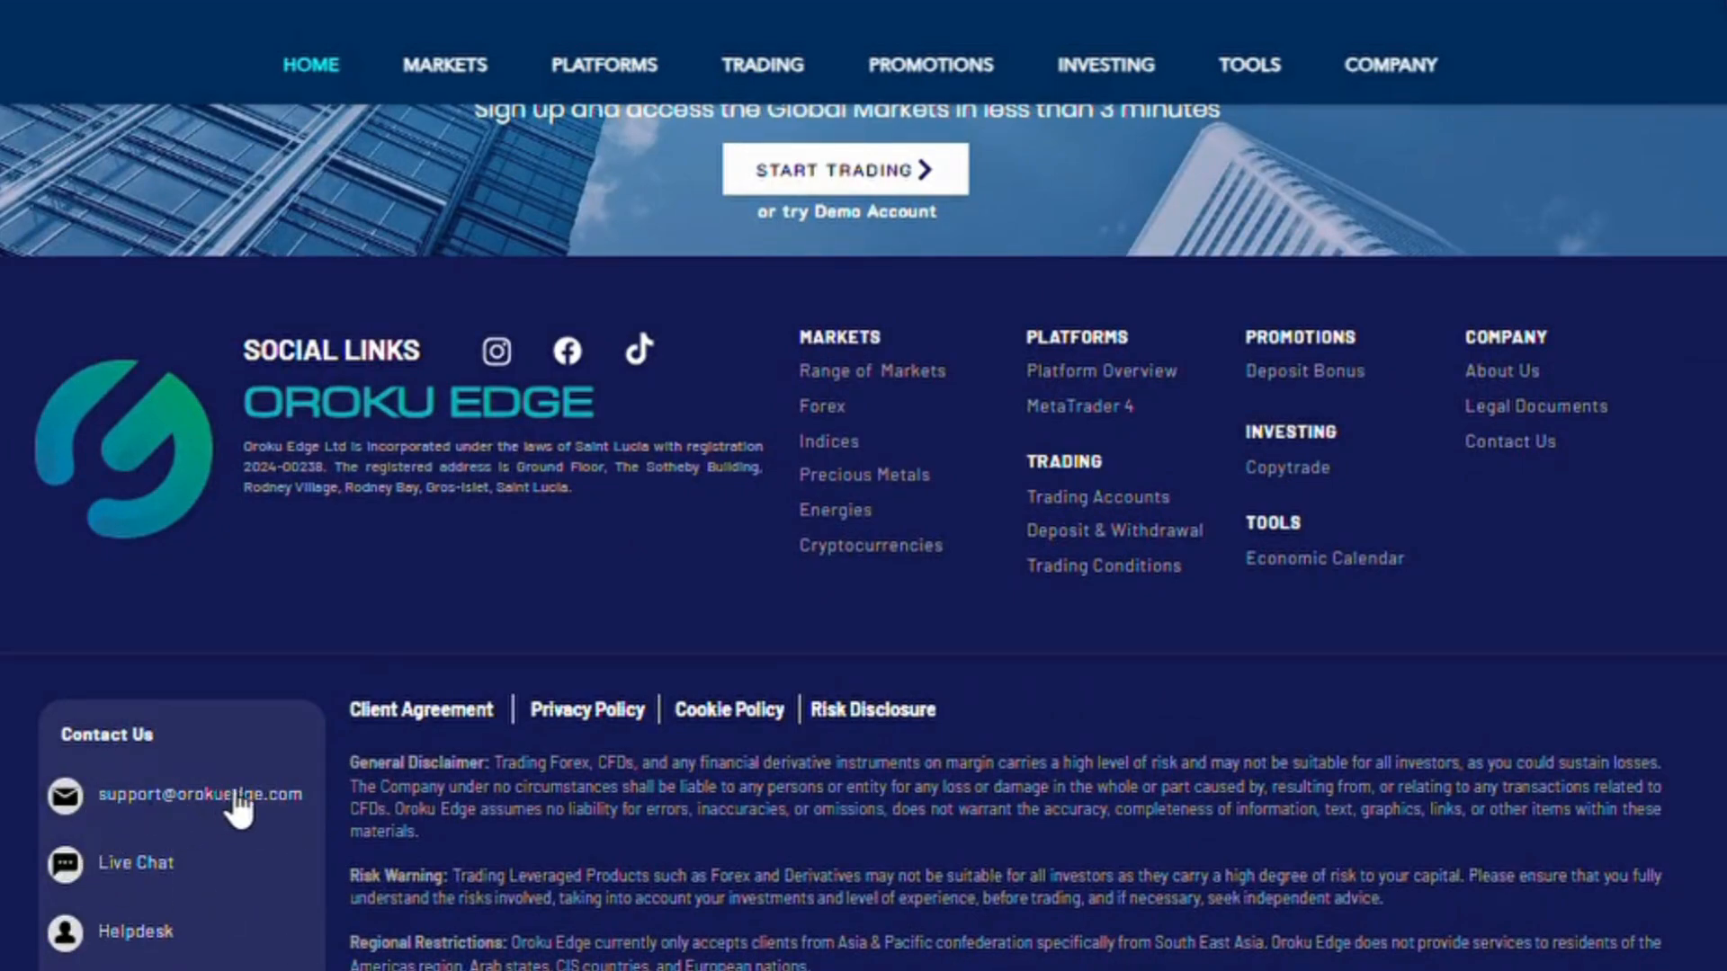
mouse_move(166, 946)
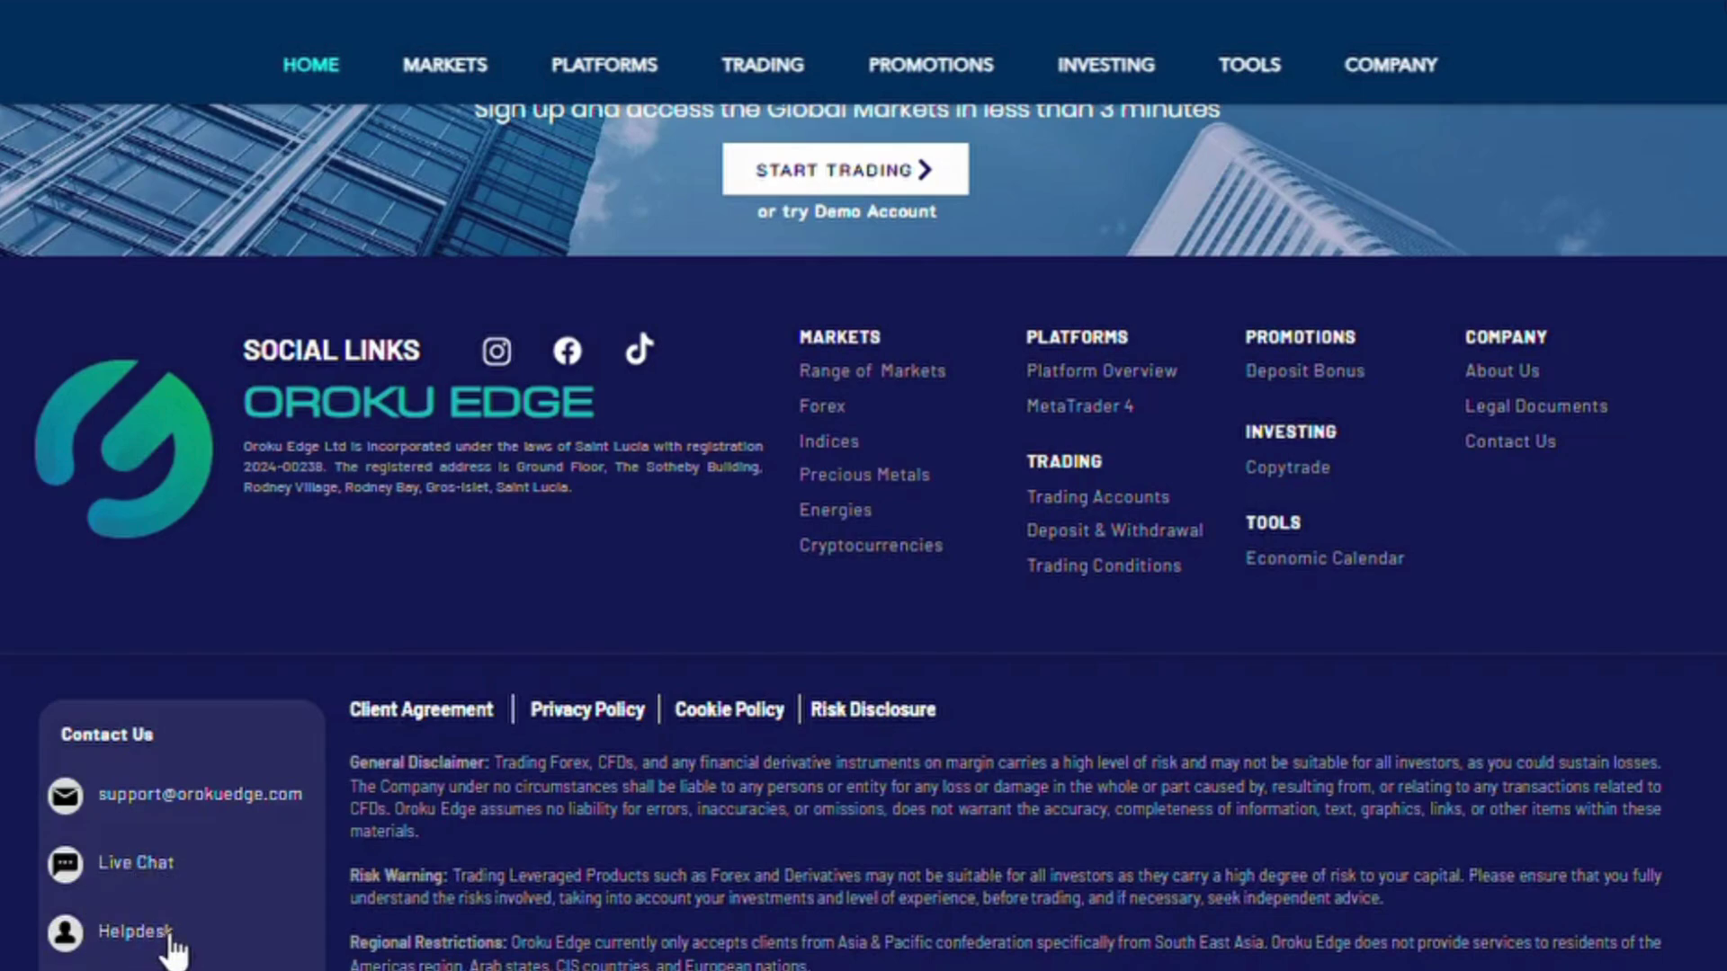
scroll(up, 3)
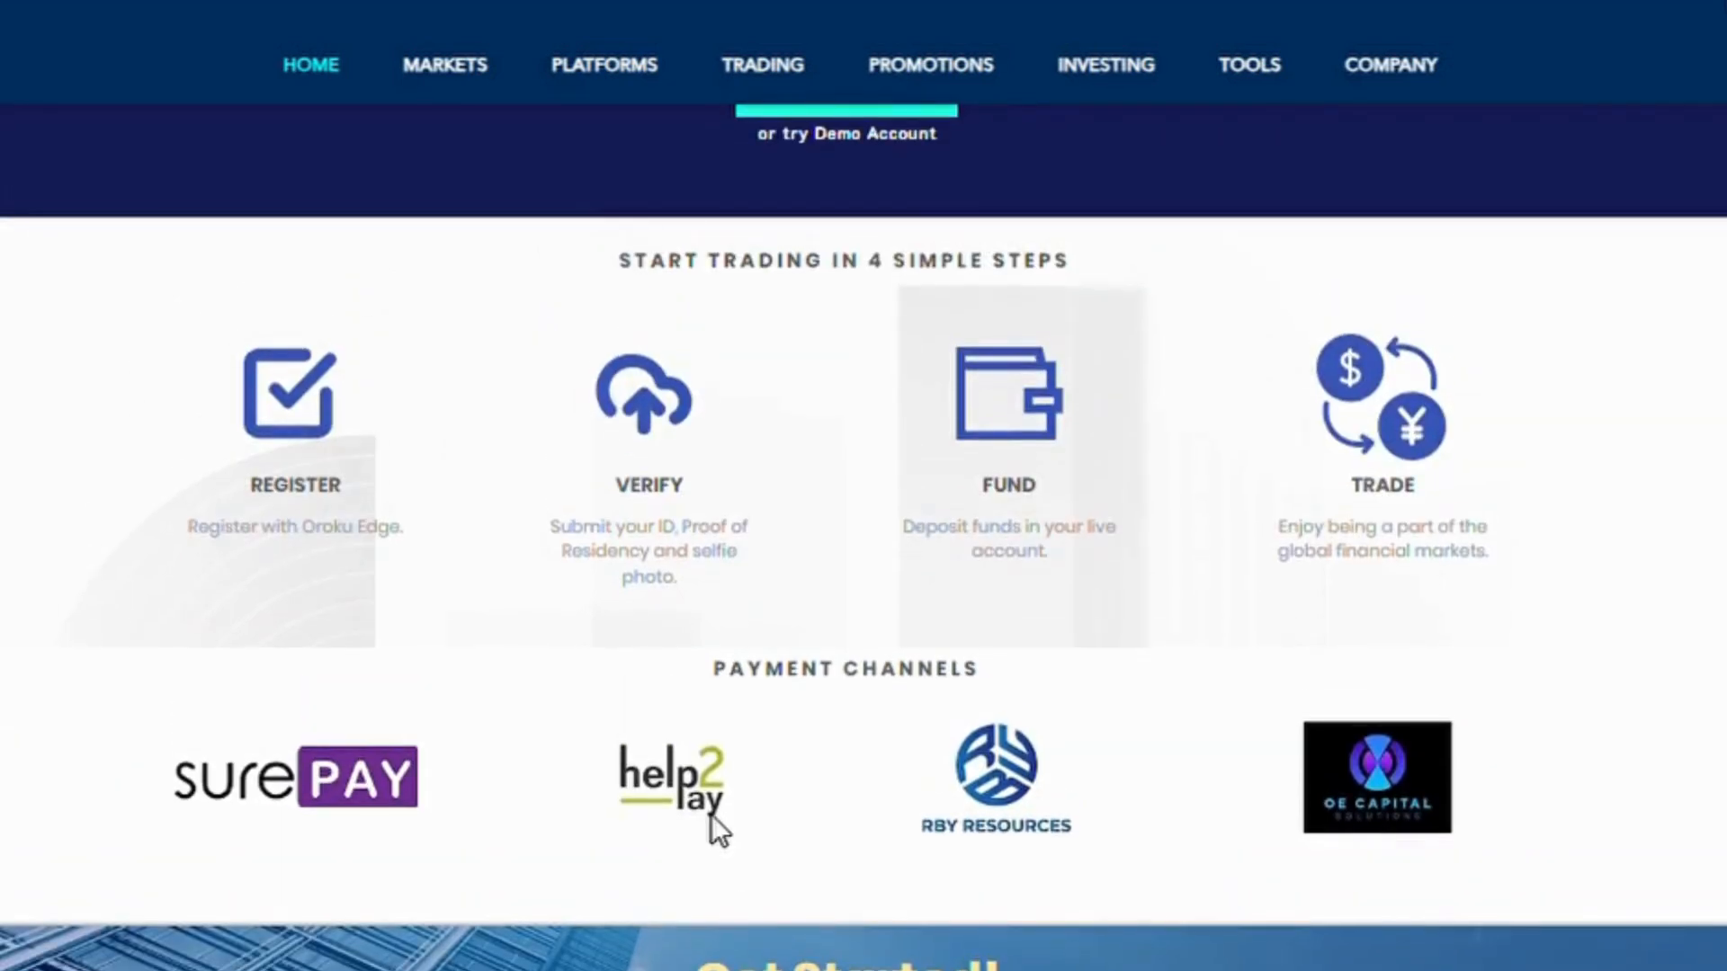
scroll(up, 3)
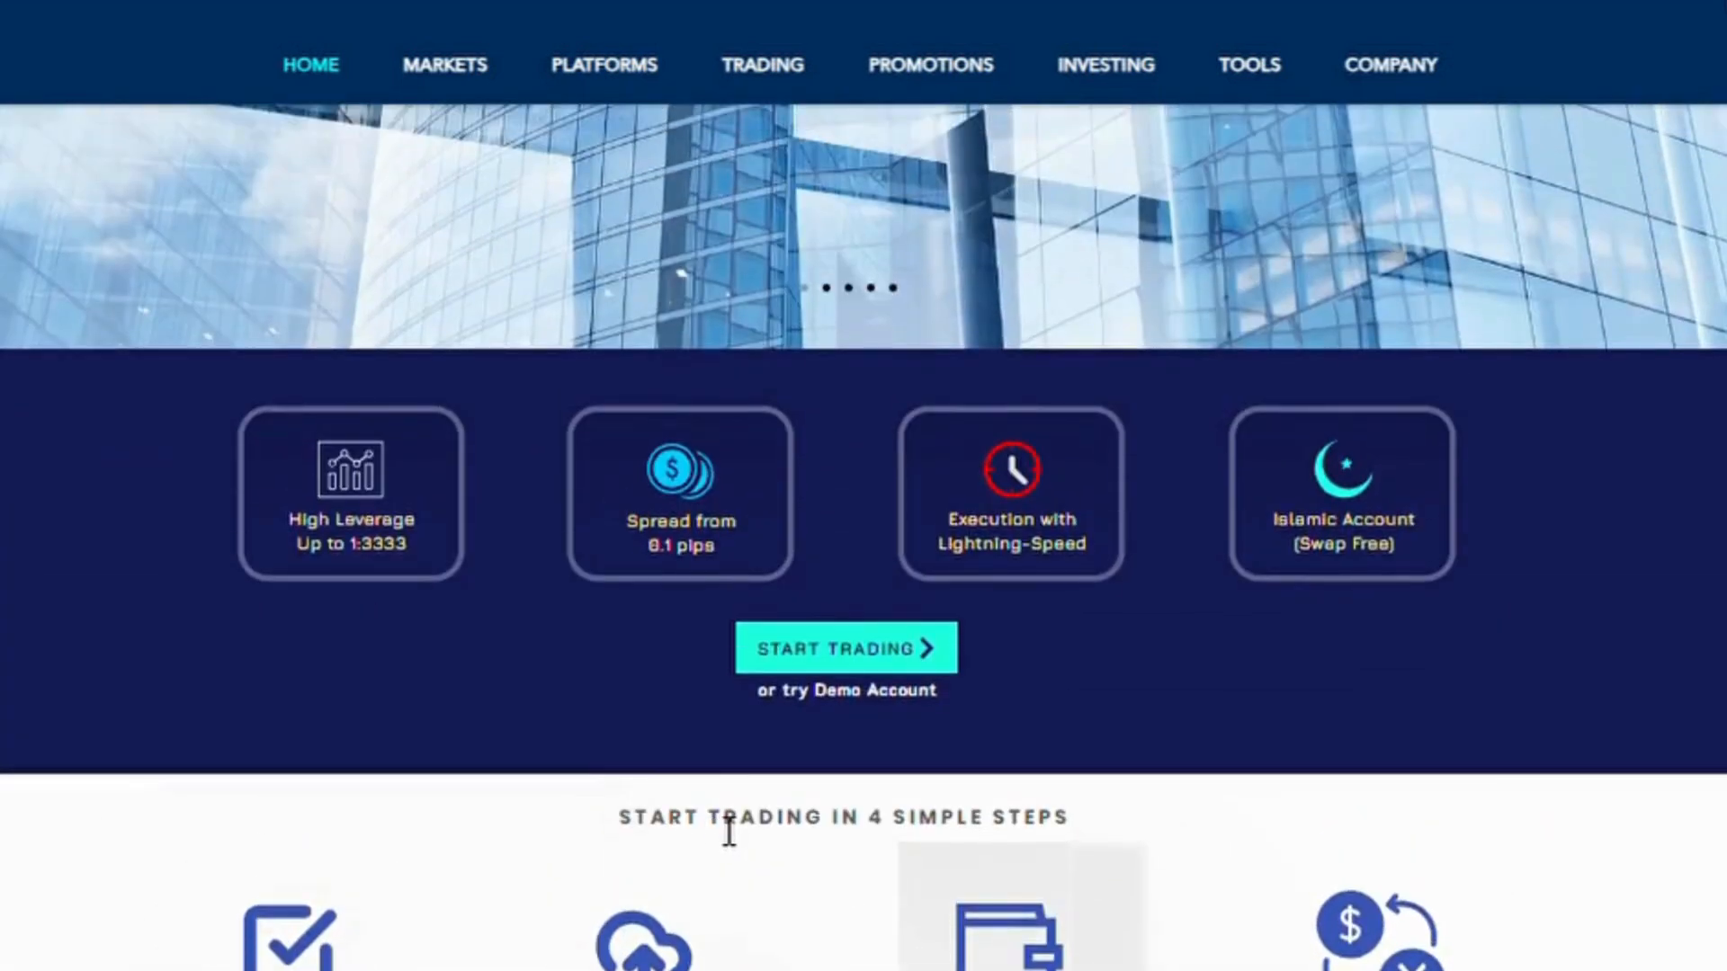